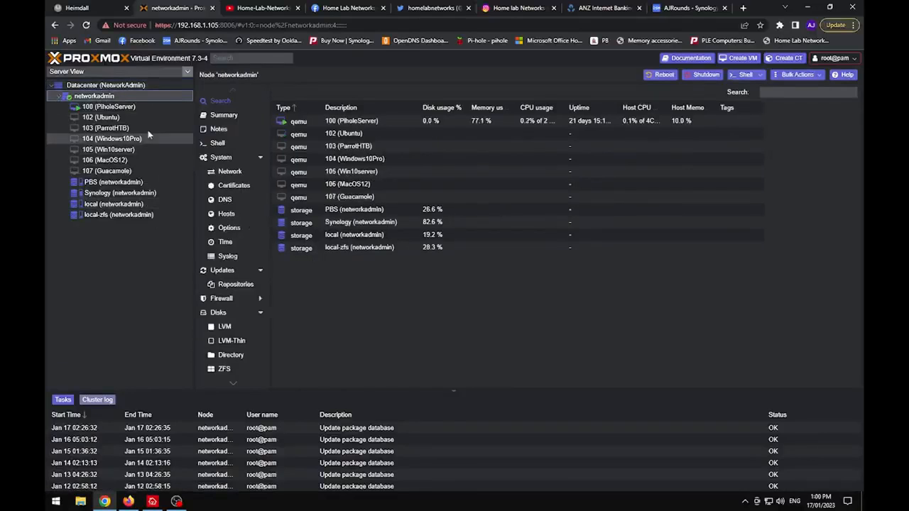
Step: Shut down and remove VM 200 (HLN-Website-Portainer) on networkadmin3, then return to the Heimdall dashboard
left_click(159, 9)
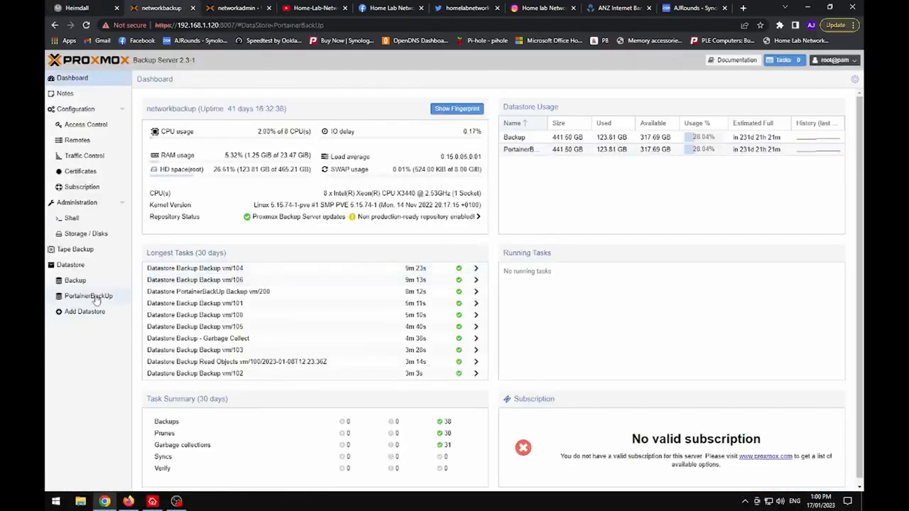
left_click(123, 170)
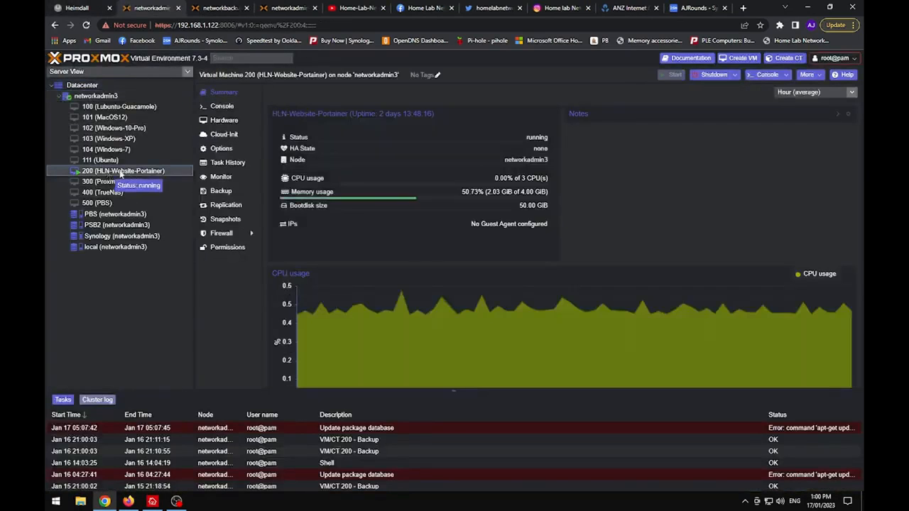
left_click(116, 224)
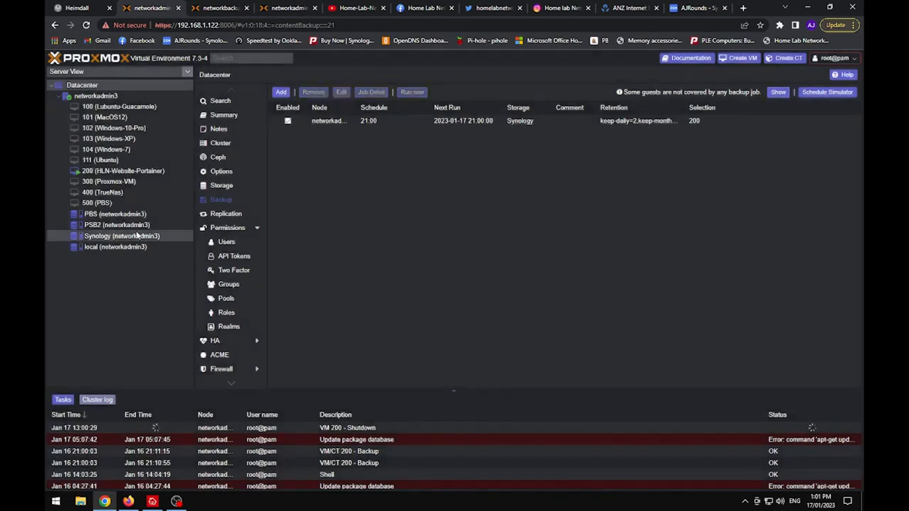
left_click(120, 236)
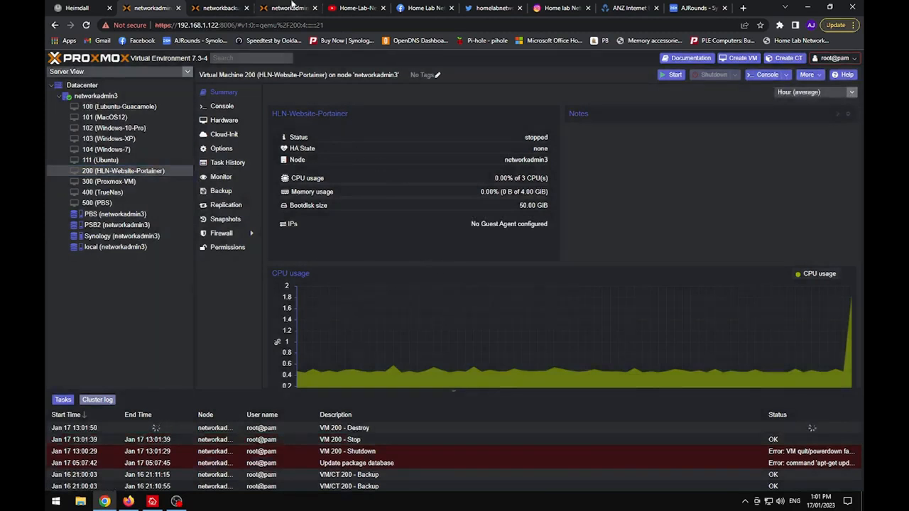
left_click(96, 96)
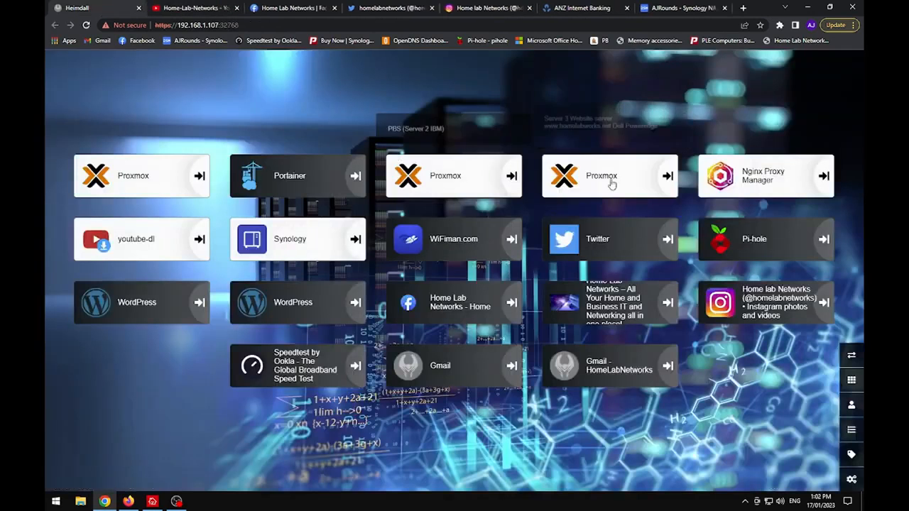
Step: Remove the PortainerBackUp datastore by confirming its ID, leaving only the Backup datastore
left_click(603, 176)
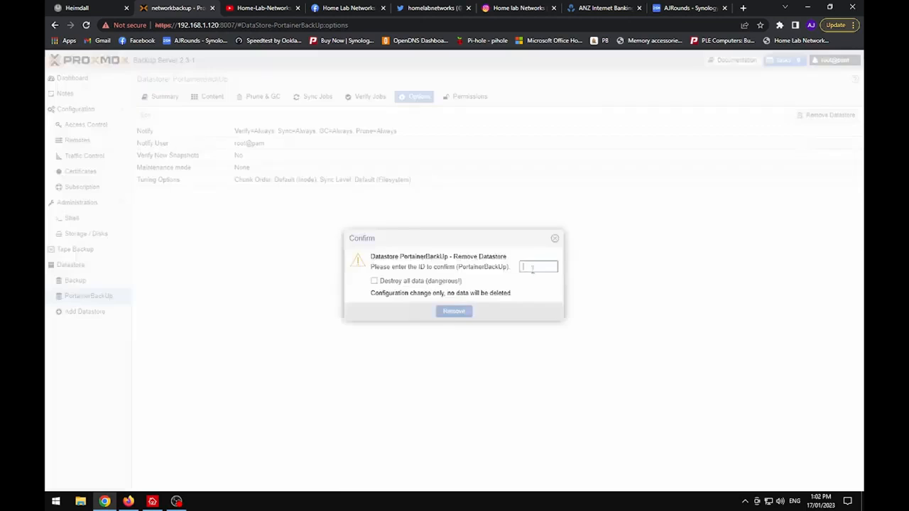
left_click(537, 267)
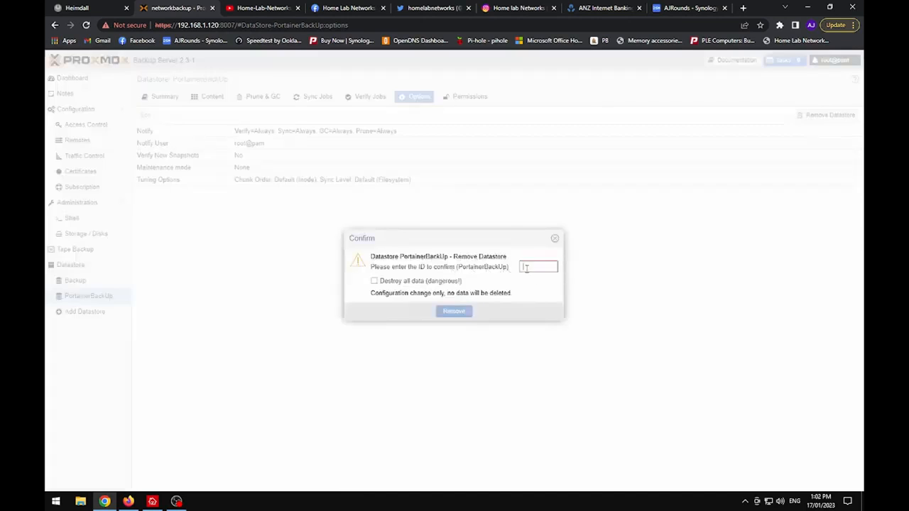
type("Port")
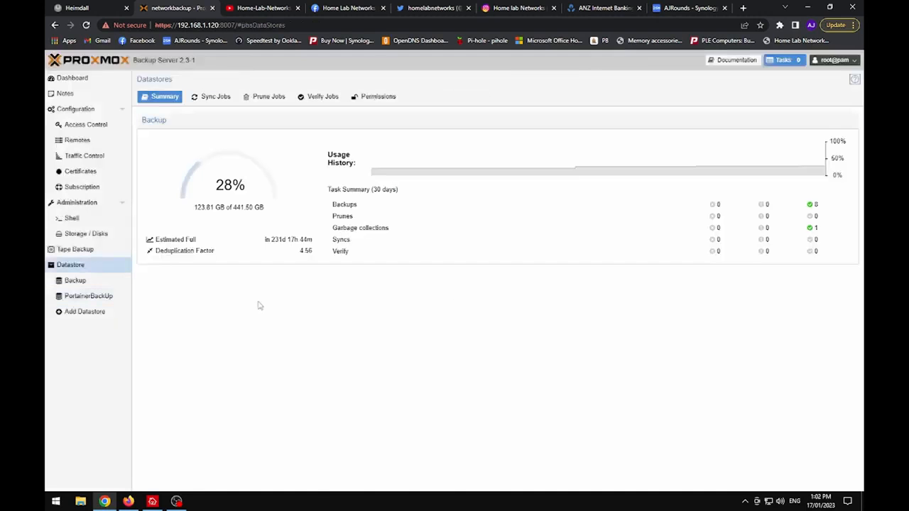
left_click(419, 97)
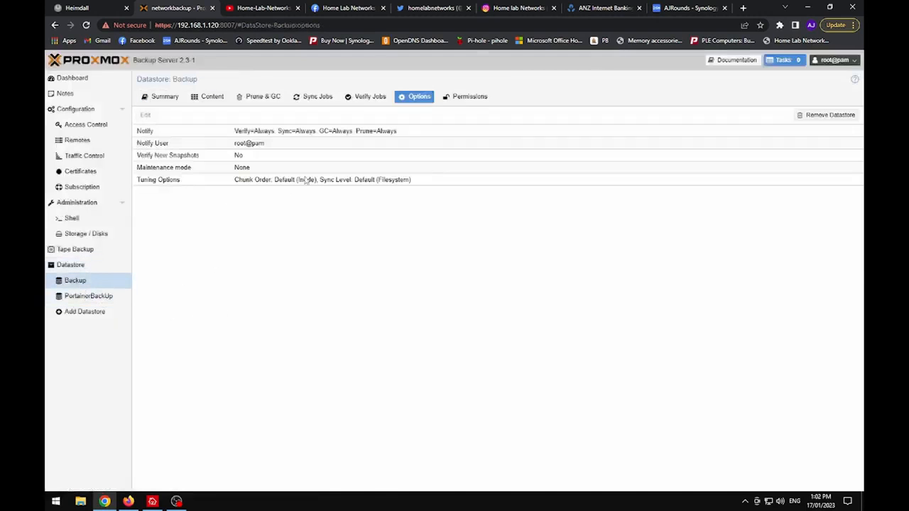
left_click(173, 9)
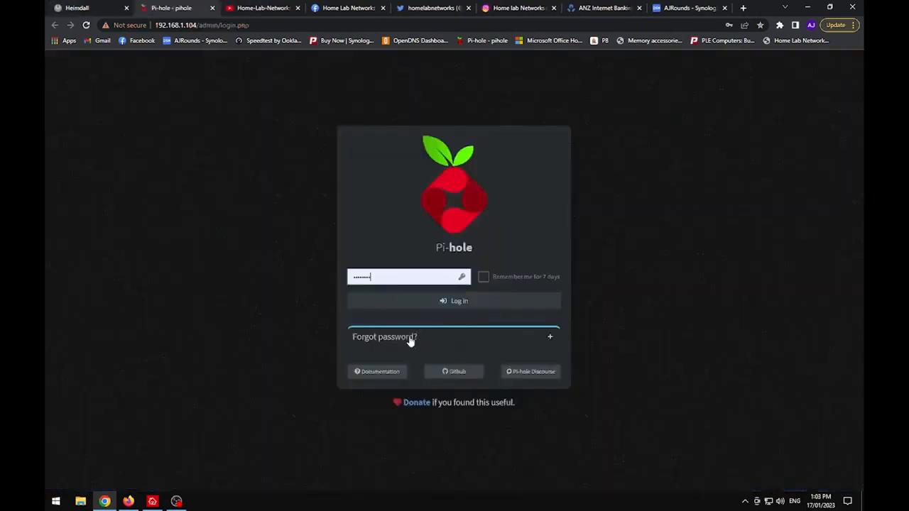
Step: Log in to Pi-hole to see top domains and clients, then go back to Proxmox
left_click(454, 301)
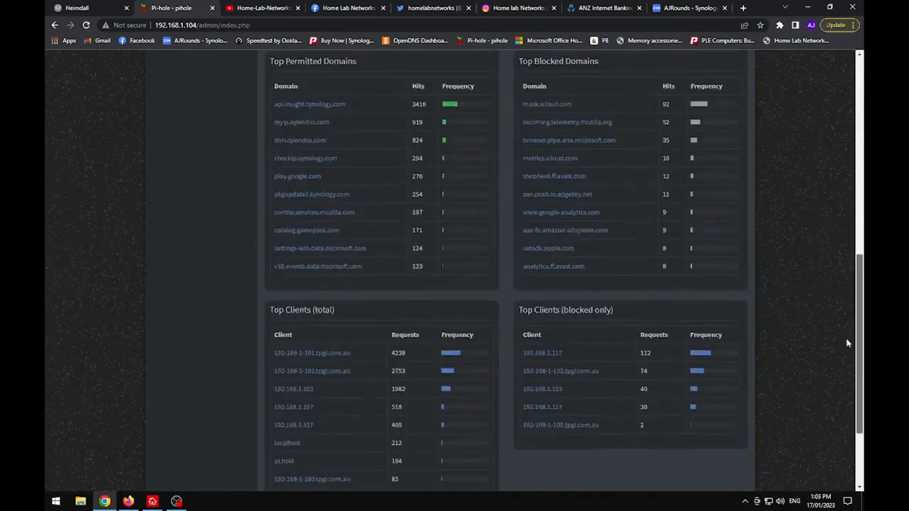
left_click(77, 9)
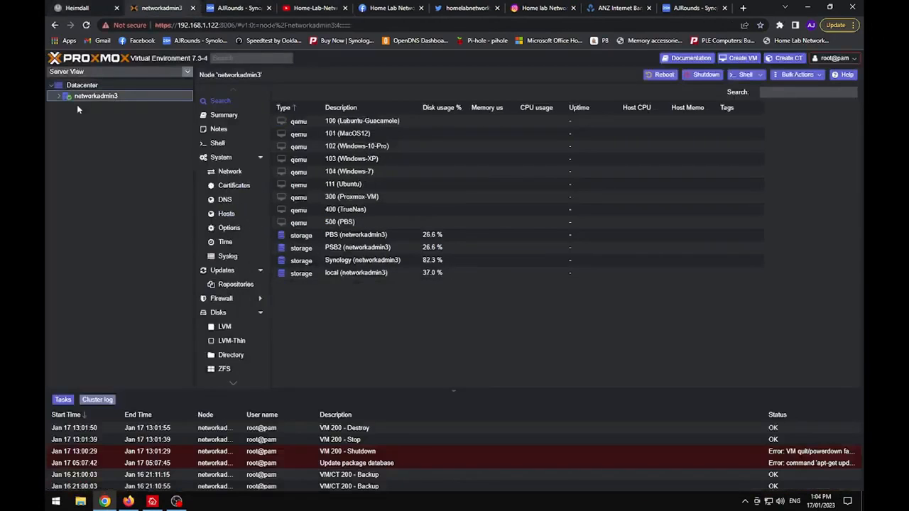
Step: Bring up the Synology DSM desktop and launch File Explorer on Quick access
left_click(106, 117)
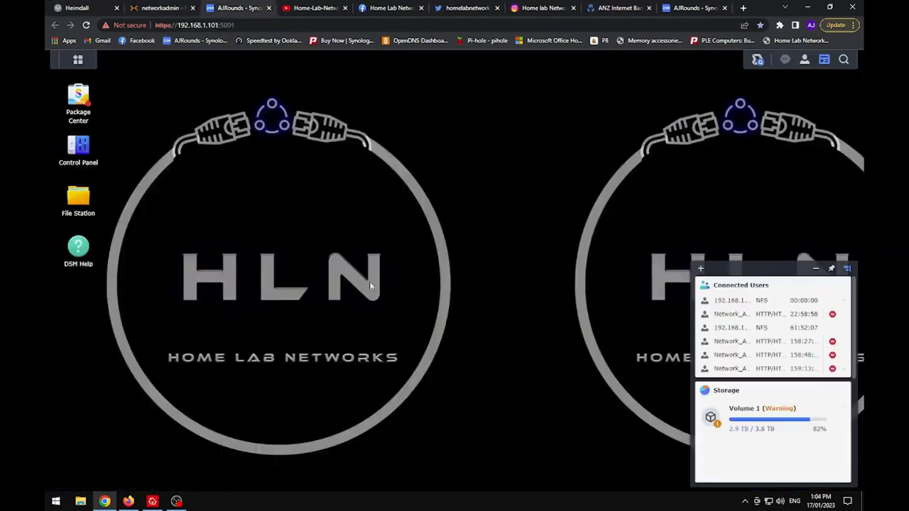
left_click(78, 199)
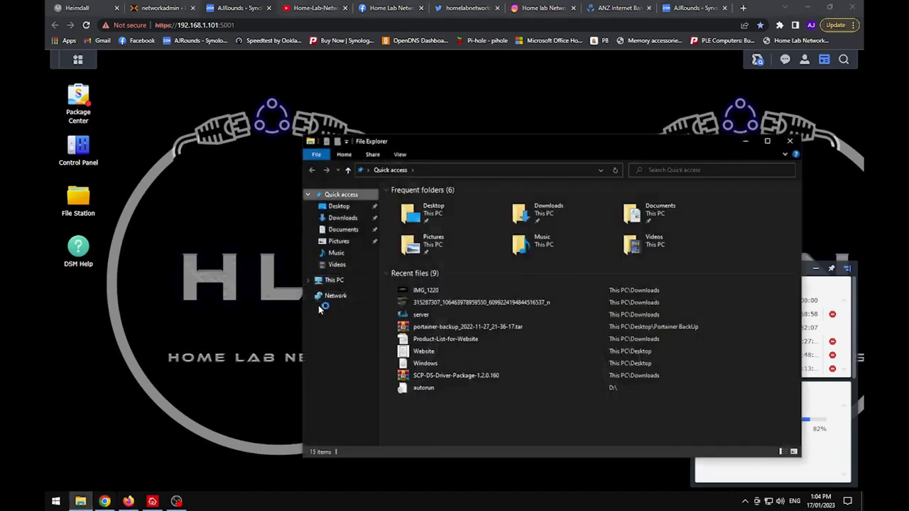
Step: Browse the AJRounds NAS share in File Explorer, then start deleting Website-Portainer-Docker in DSM
left_click(335, 295)
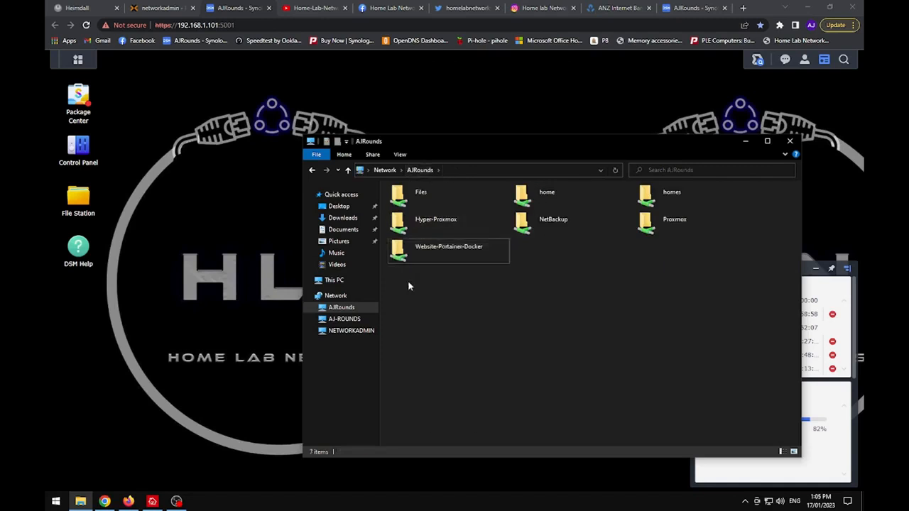
left_click(160, 9)
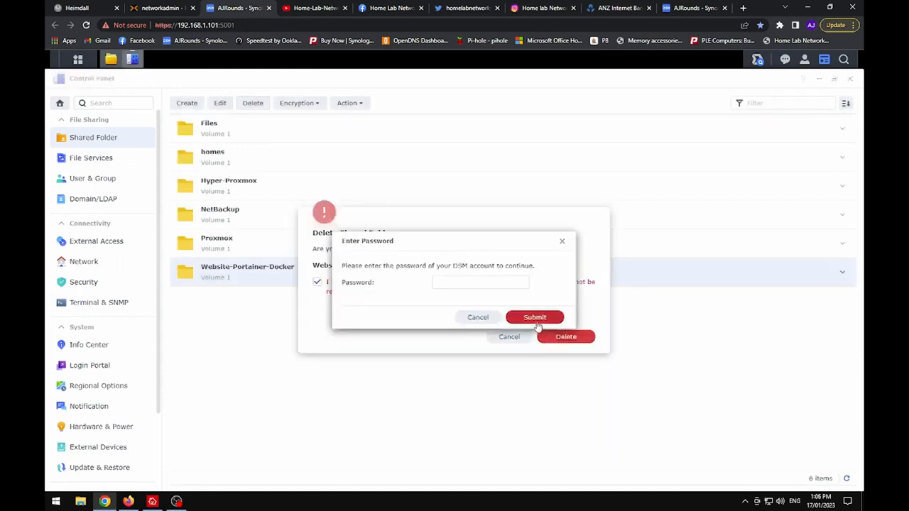
Step: Confirm deletion of the Website-Portainer-Docker share, check the five remaining shares, and return to the VM console
left_click(534, 318)
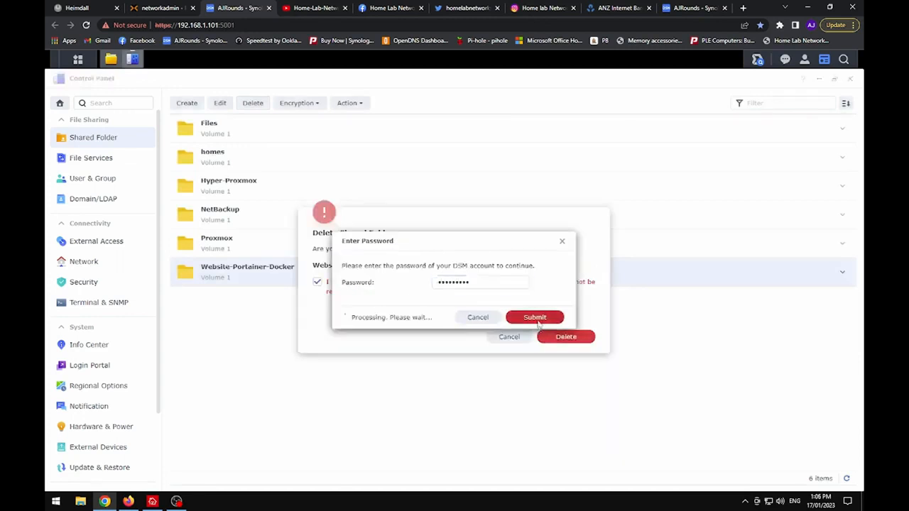
left_click(162, 8)
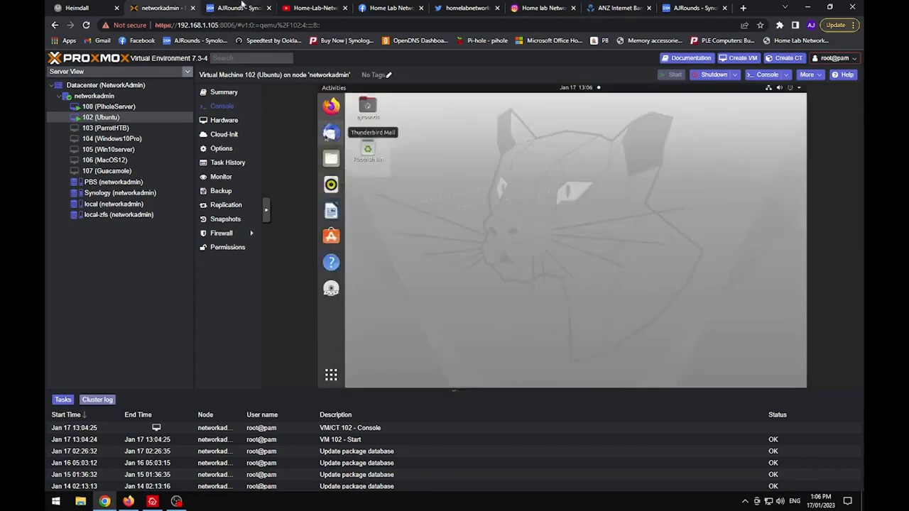
left_click(239, 9)
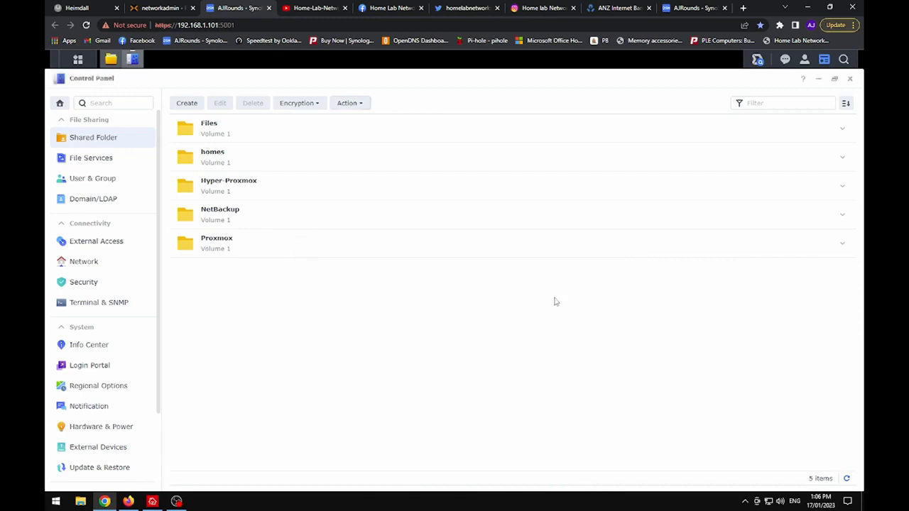
left_click(159, 9)
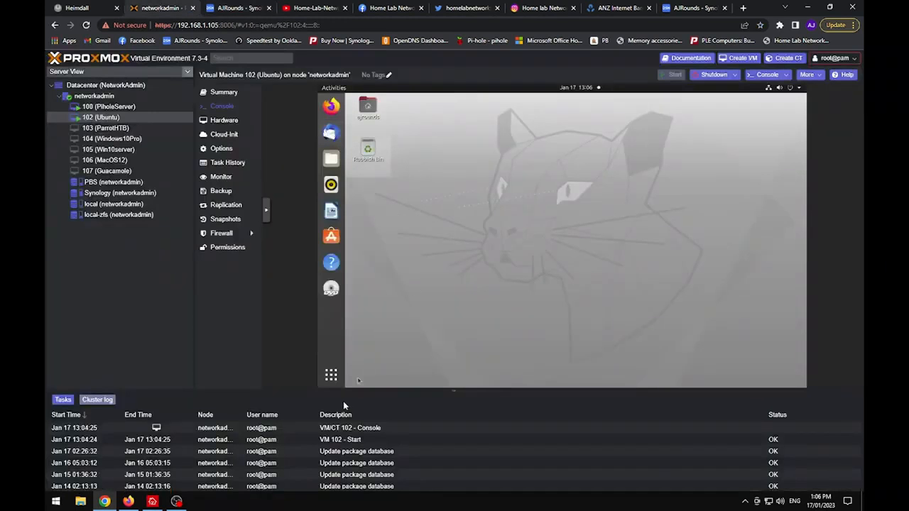
Step: Set the Ubuntu VM 102 display resolution to 1920×1080 in Screen Display settings and keep the change
left_click(330, 375)
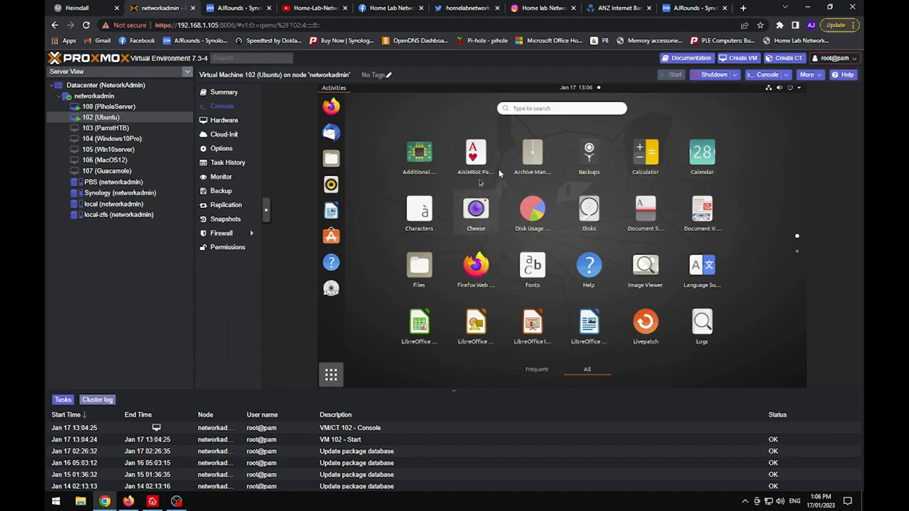
type("set")
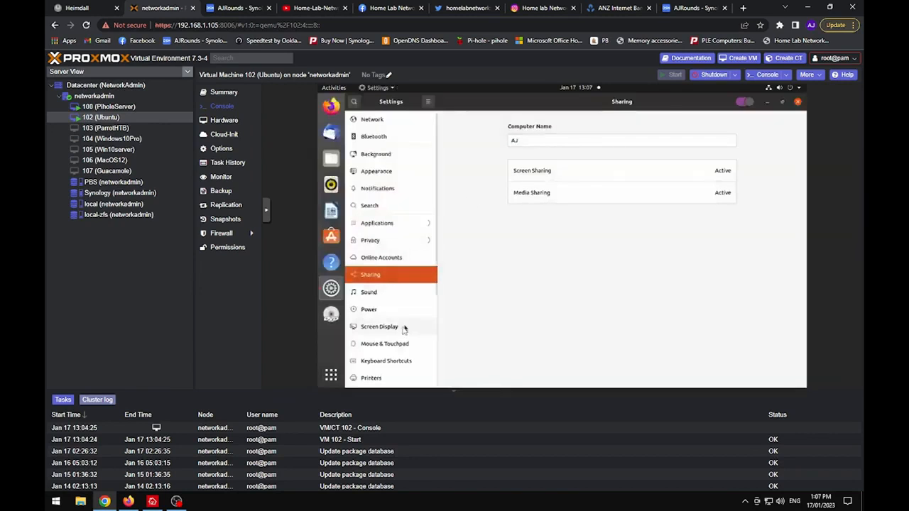
left_click(379, 327)
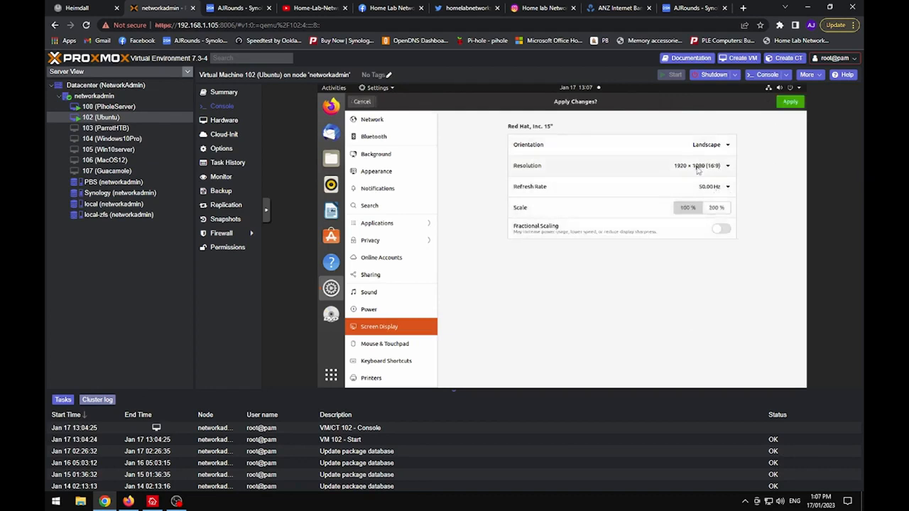
left_click(790, 101)
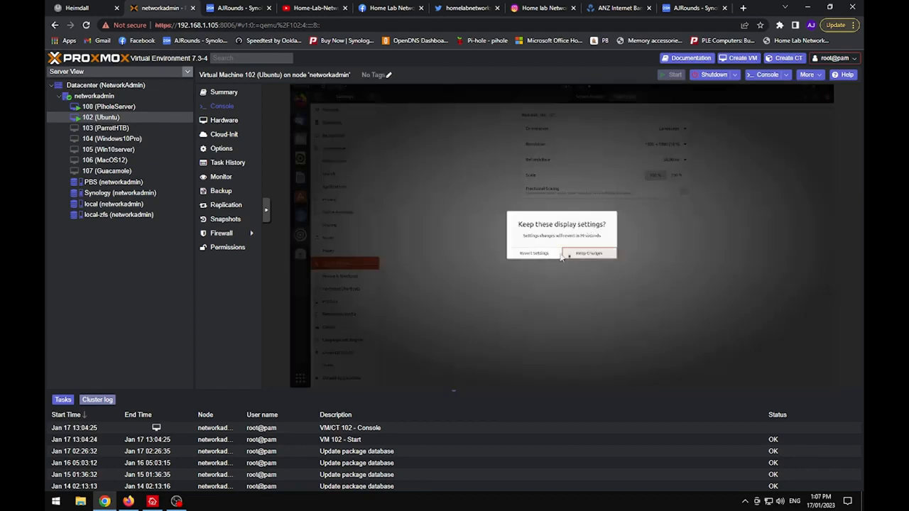
left_click(588, 252)
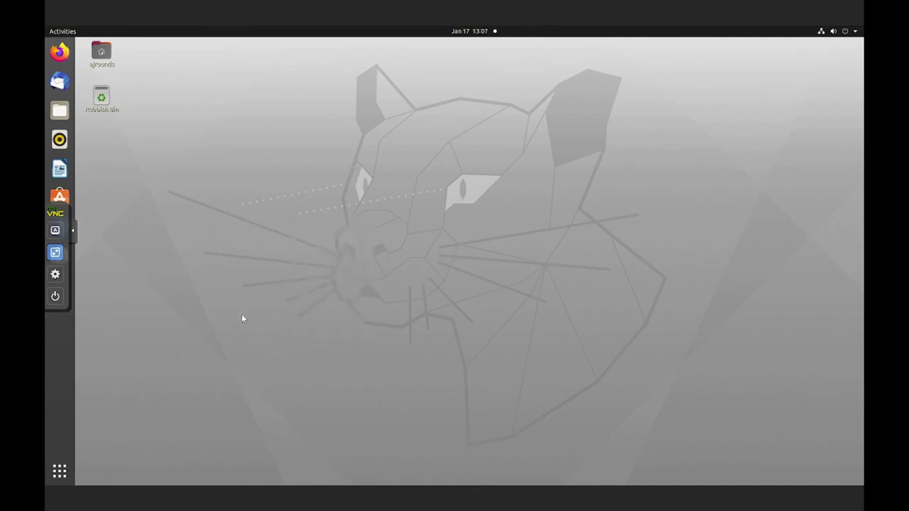
mouse_move(86, 260)
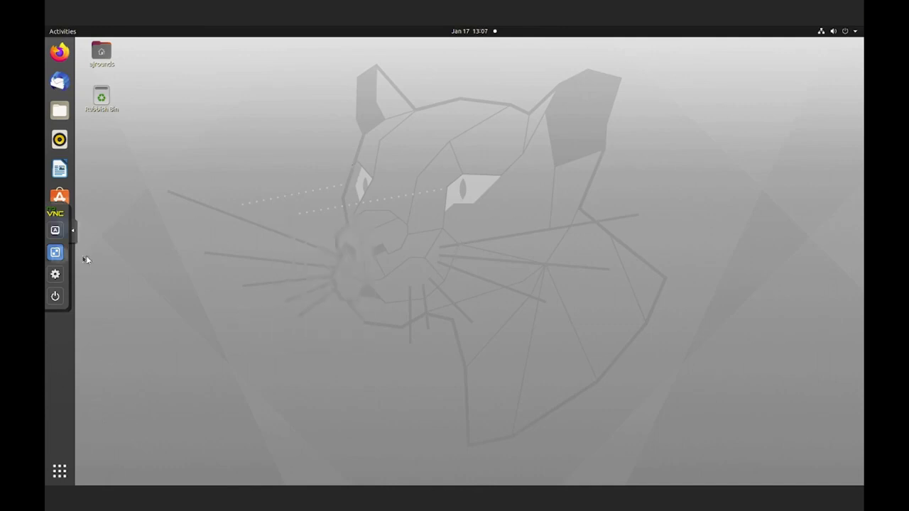
Step: Leave the Ubuntu console via Activities and bring up Home Lab Documentation.docx in Writer
left_click(63, 31)
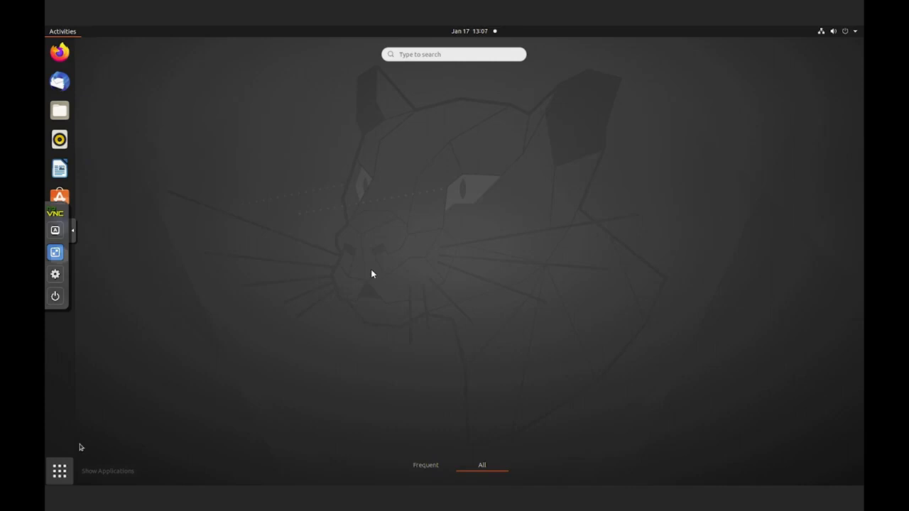
left_click(59, 472)
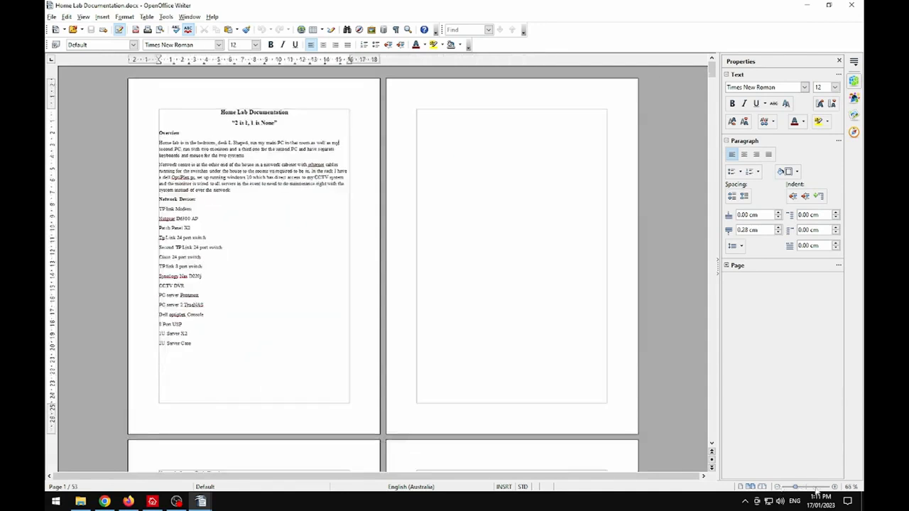
Step: Page down through all pages of Home Lab Documentation.docx
scroll("down", 3)
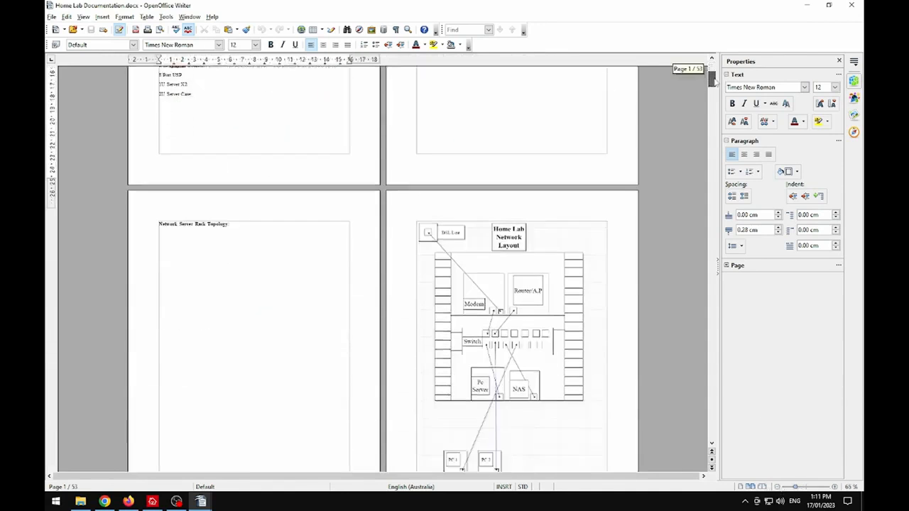
scroll("down", 3)
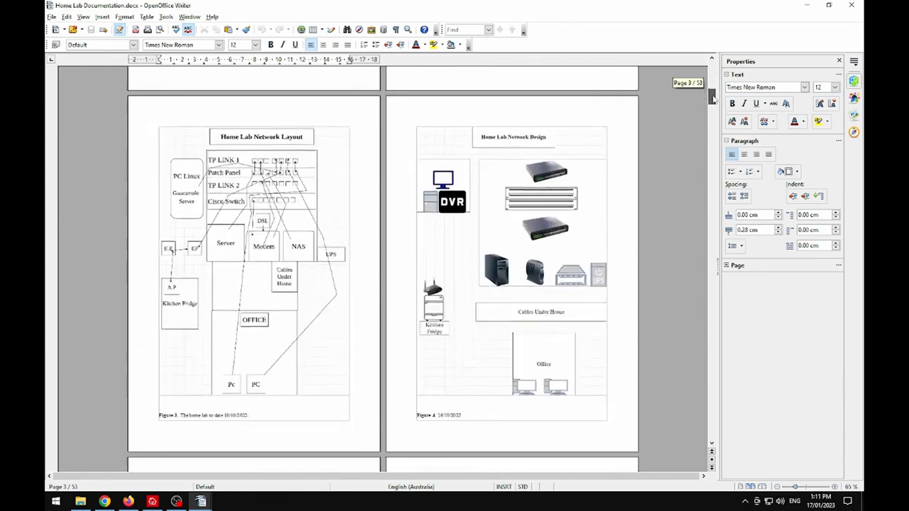
scroll("down", 3)
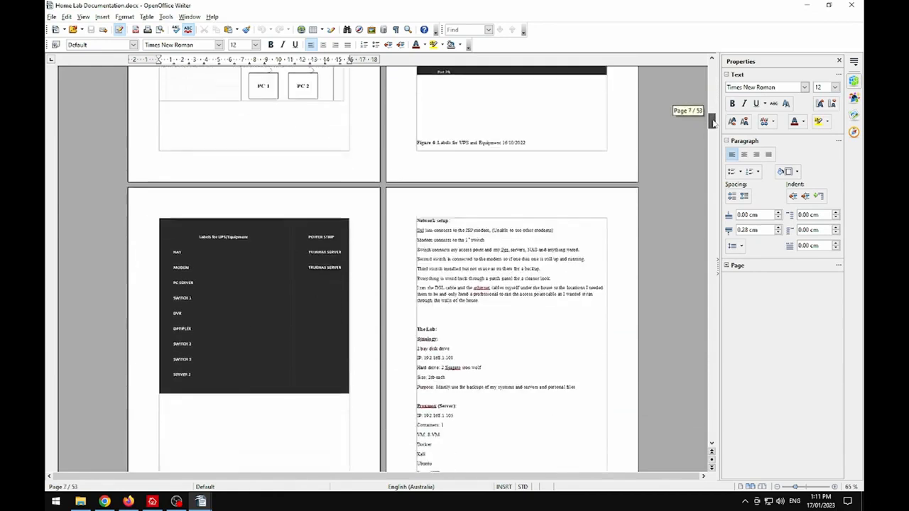
scroll("down", 3)
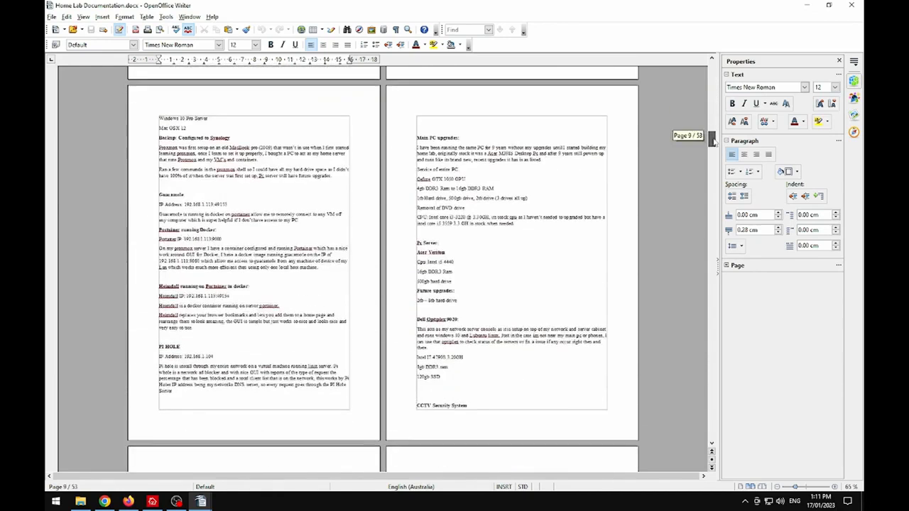
scroll("down", 3)
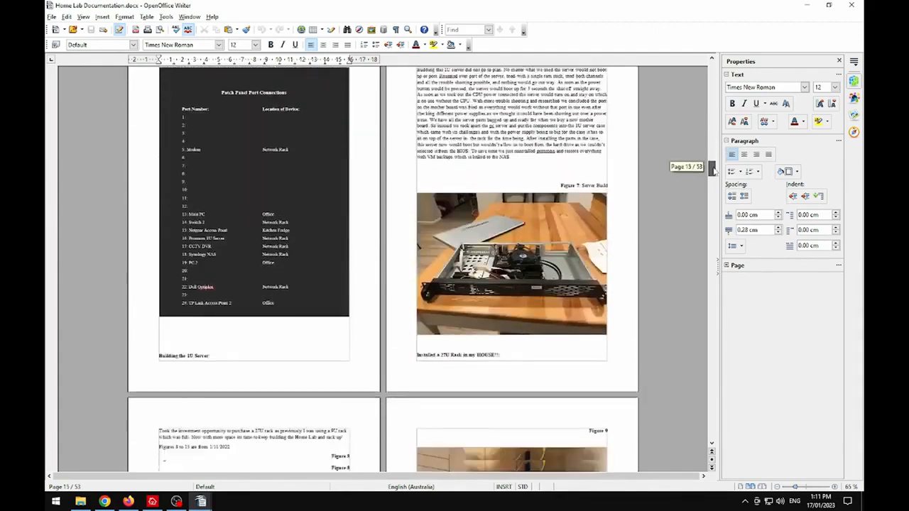
scroll("down", 3)
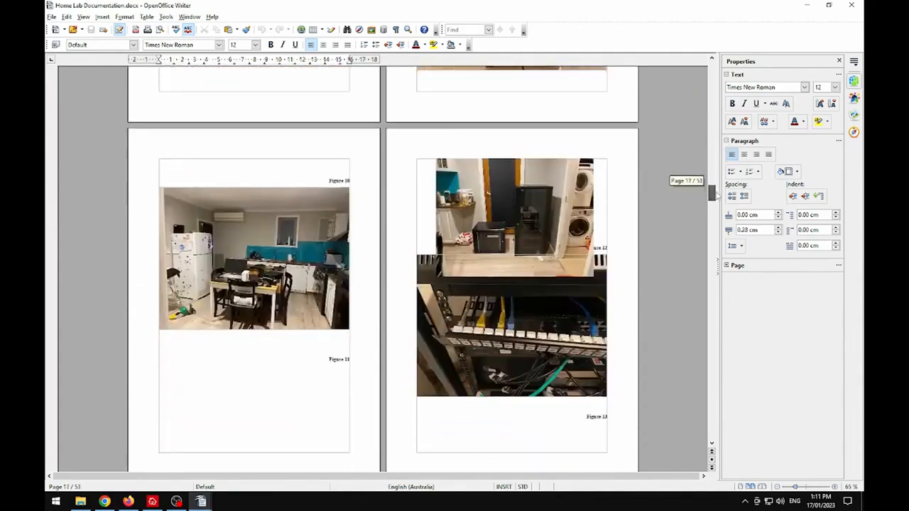
scroll("down", 3)
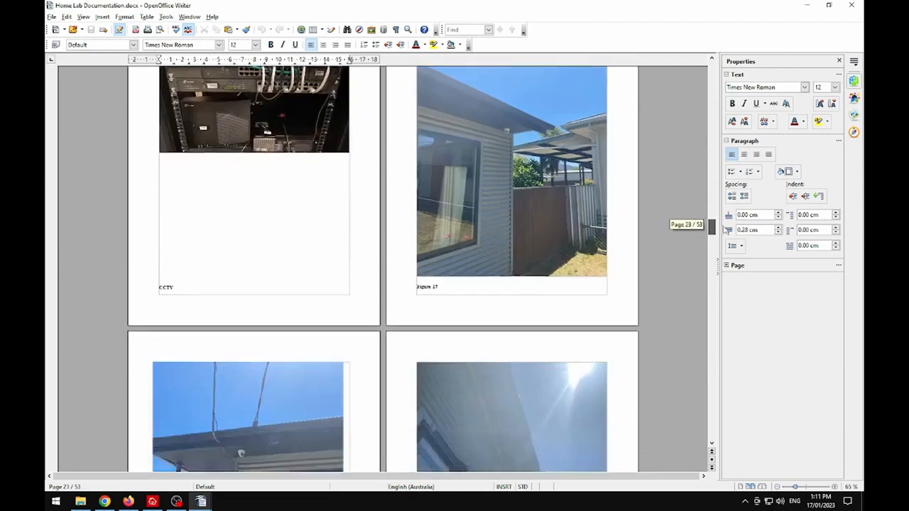
scroll("down", 3)
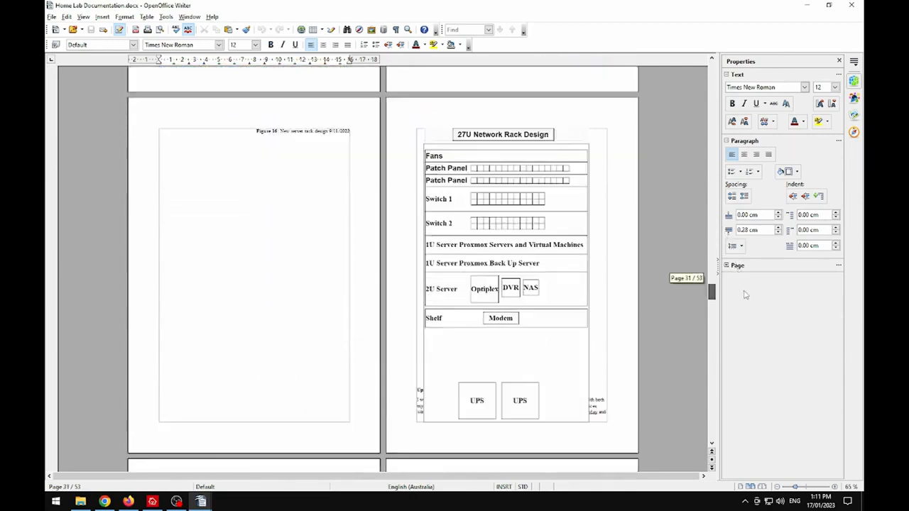
scroll("down", 3)
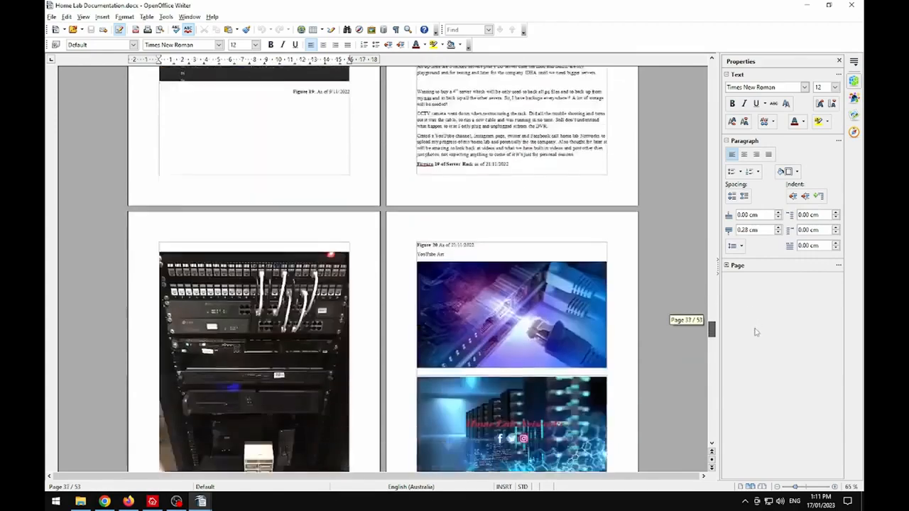
scroll("down", 3)
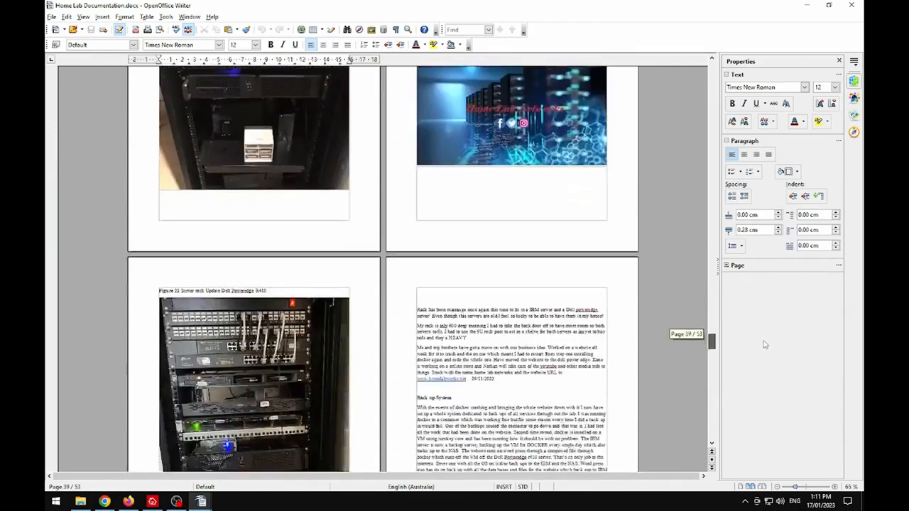
scroll("down", 3)
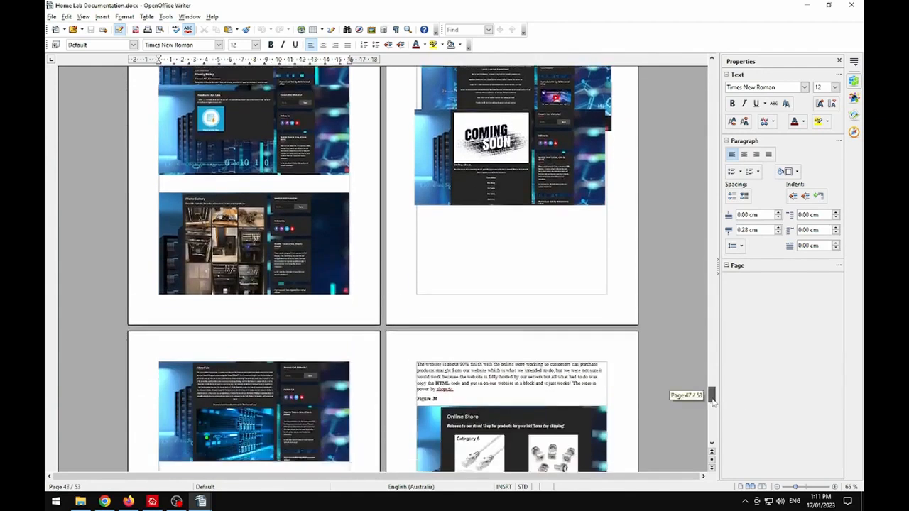
scroll("down", 3)
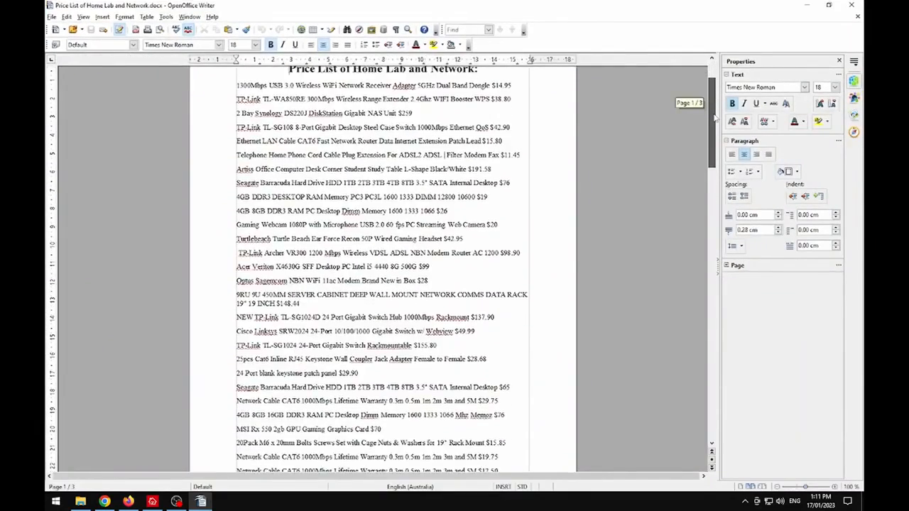
scroll("down", 3)
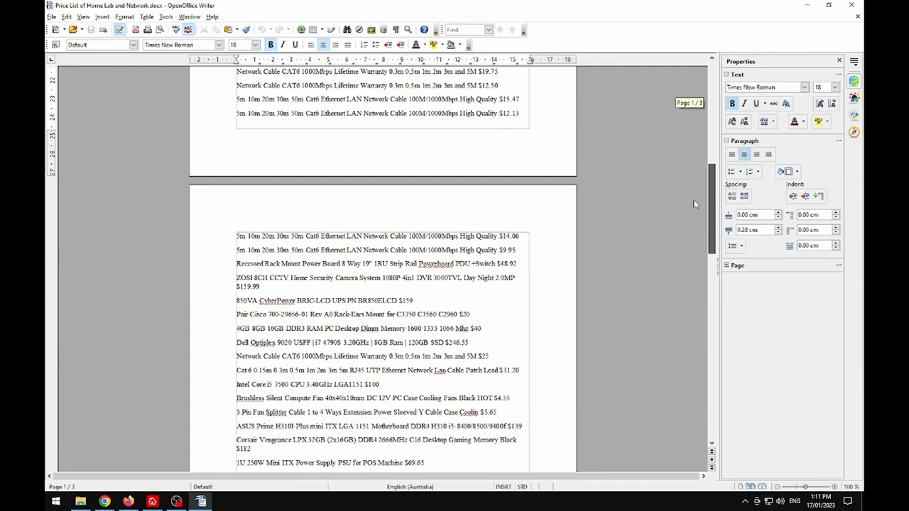
scroll("down", 3)
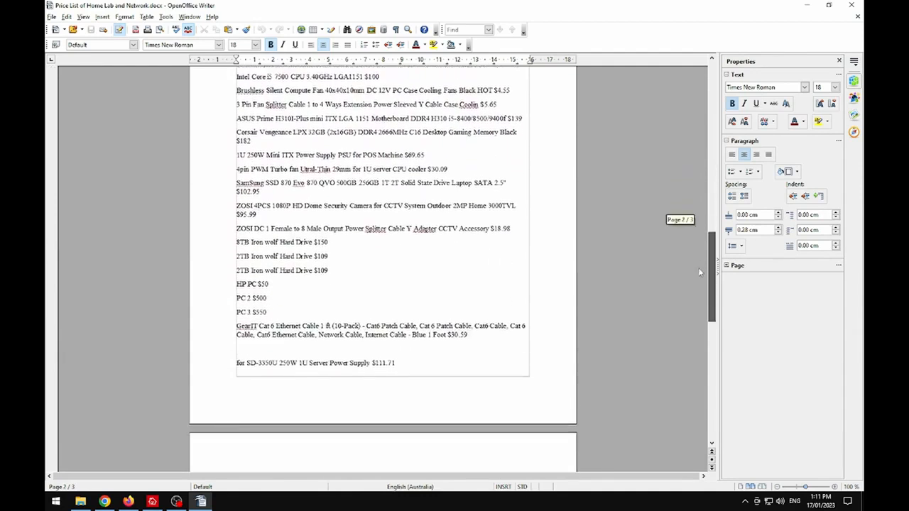
scroll("down", 3)
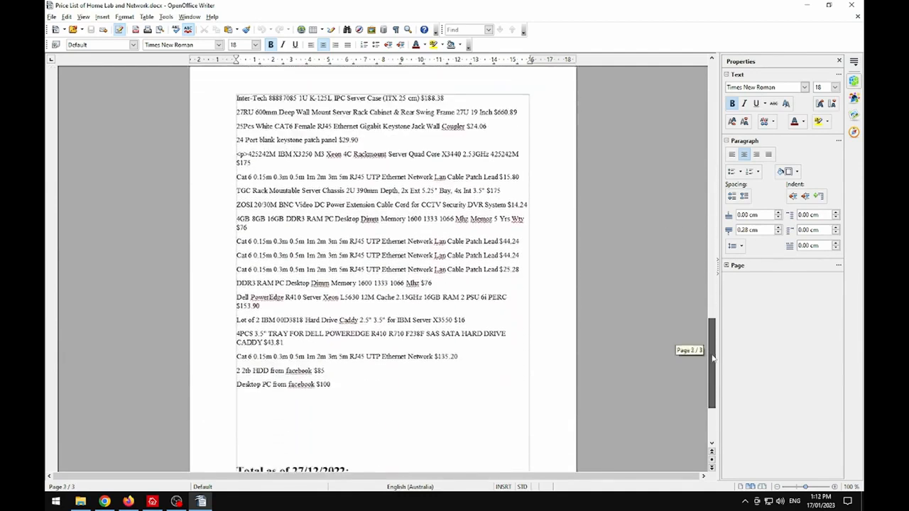
scroll("down", 3)
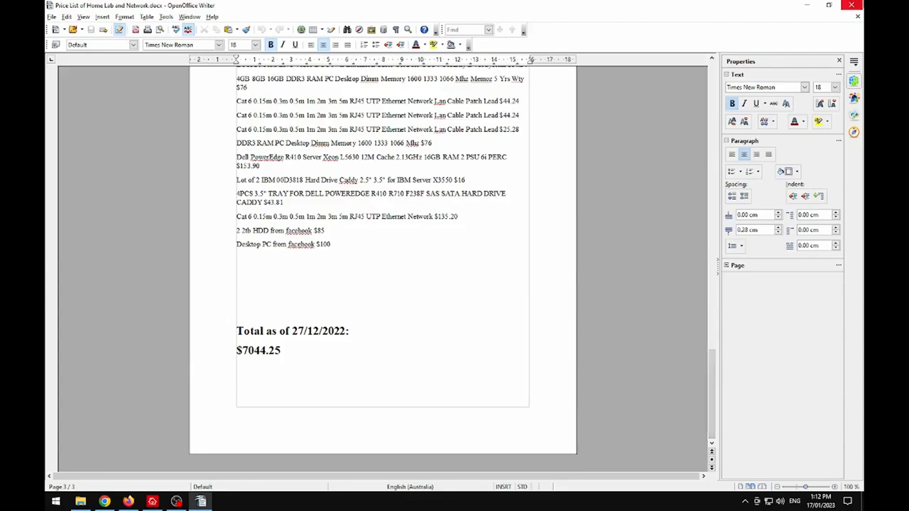